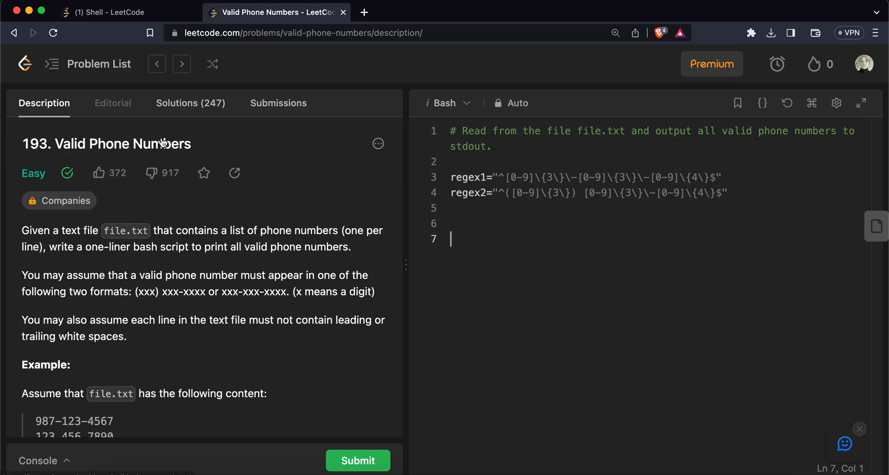
Comment out grep and write awk "/regex1|regex2/ {print}" file.txt with corrected pattern escaping.
scroll("down", 3)
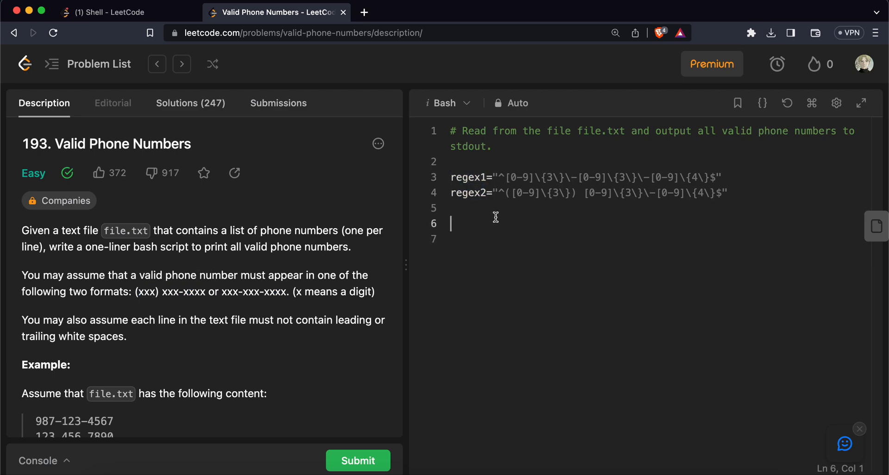
left_click(358, 460)
type("awk \"/^[0-9]\\{3\\}\\-[0-9]\\{3\\}\\-[0-9]\\{4\\}$|^([0-9]\\{3\\}) [0-9]\\{3\\}\\-[0-9]\\{4\\}$ {print}/")
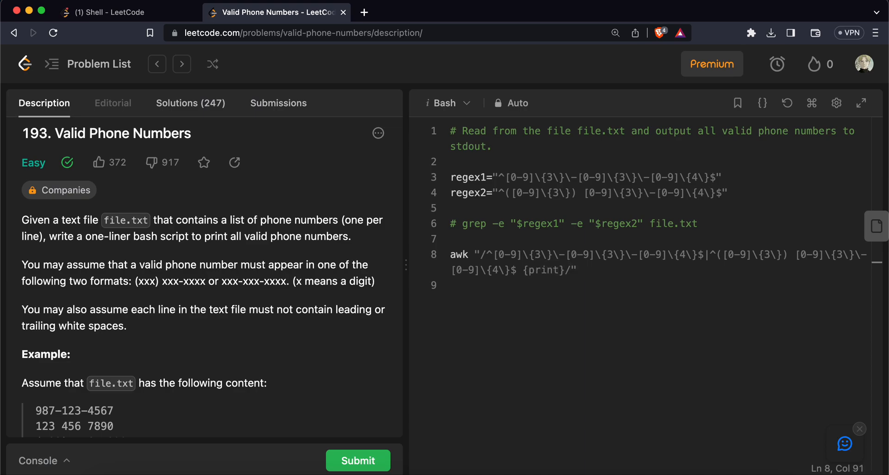
type("file.txt")
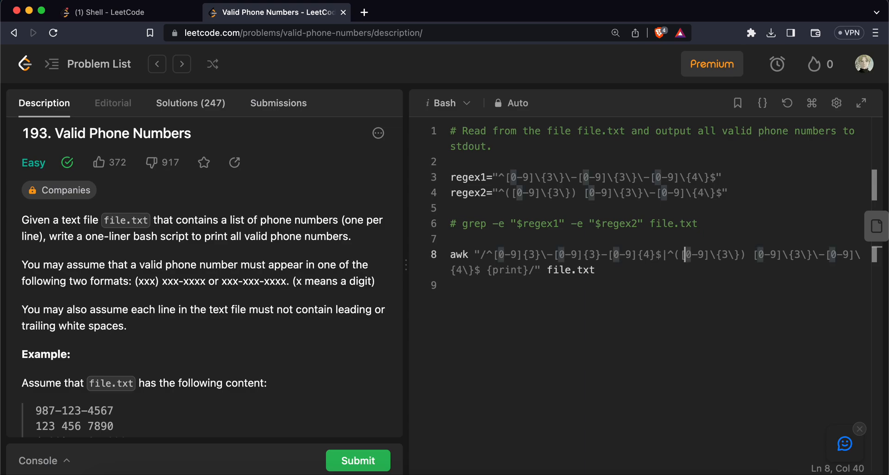
left_click(358, 460)
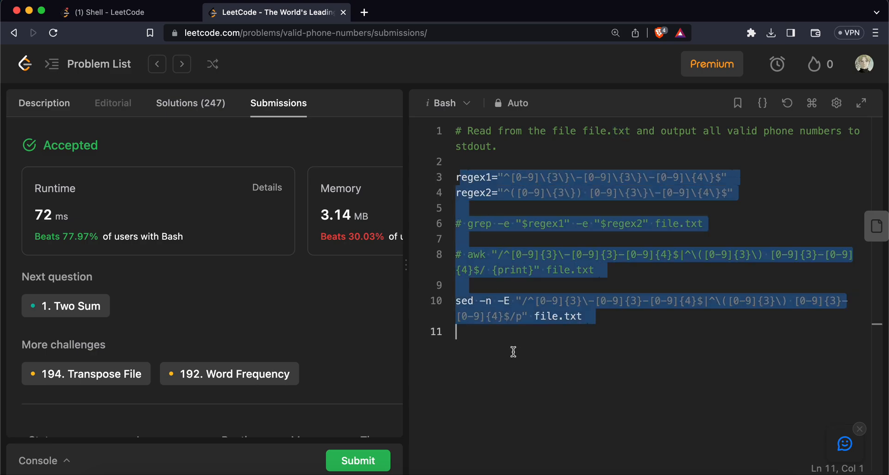